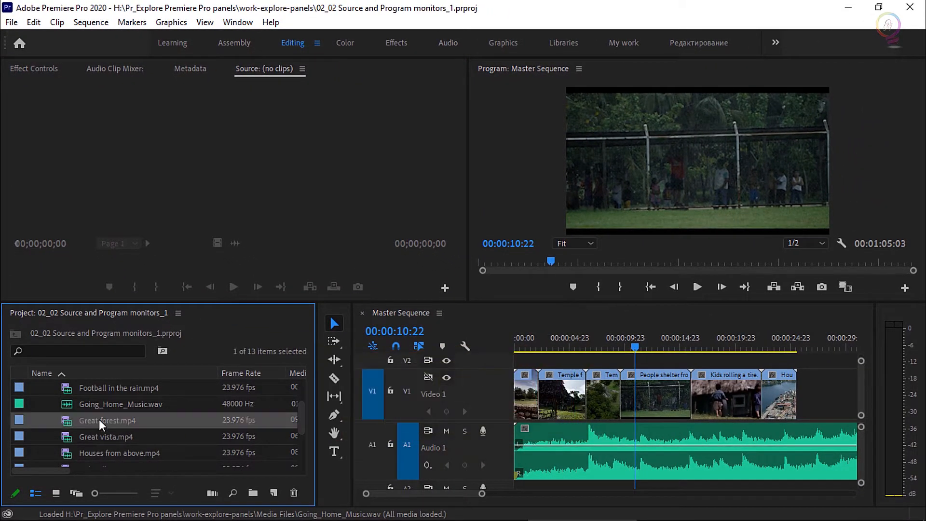
Load Great forest.mp4 from the Project panel into the Source Monitor for preview.
double_click(107, 421)
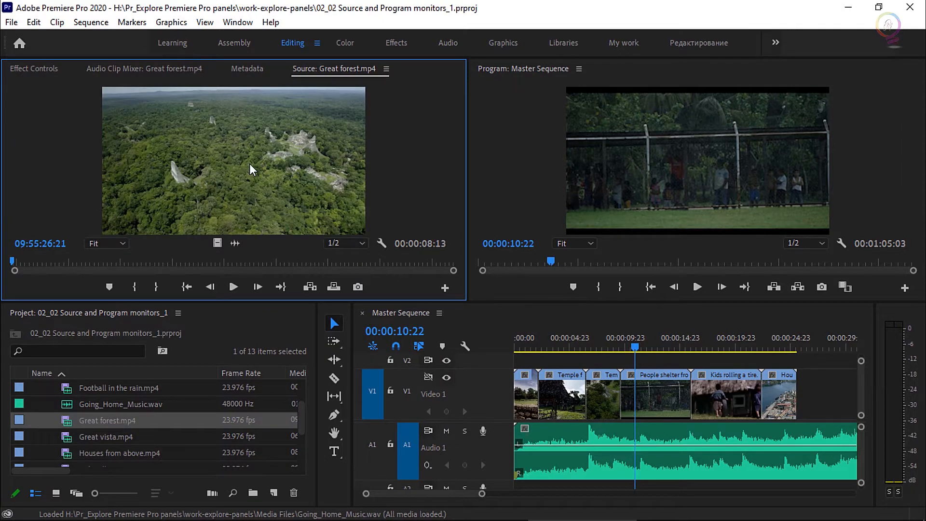
click(255, 166)
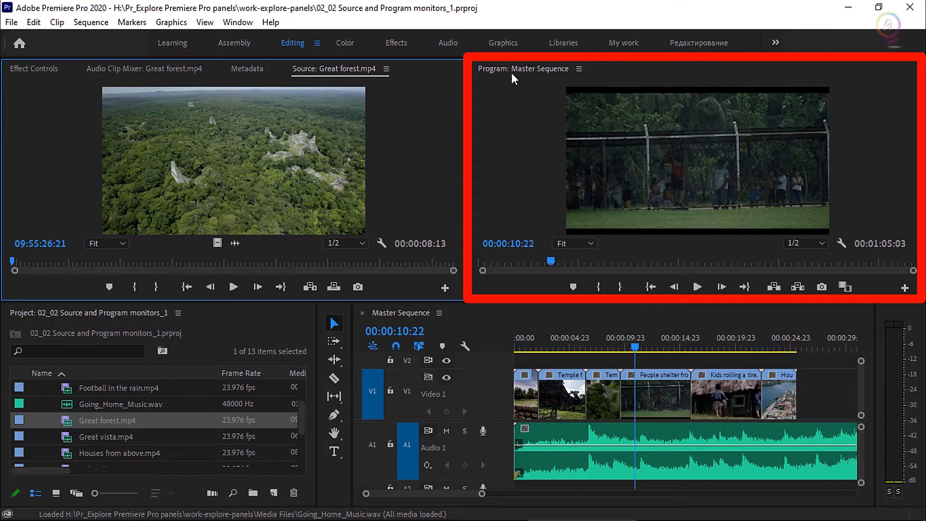
mouse_move(625, 201)
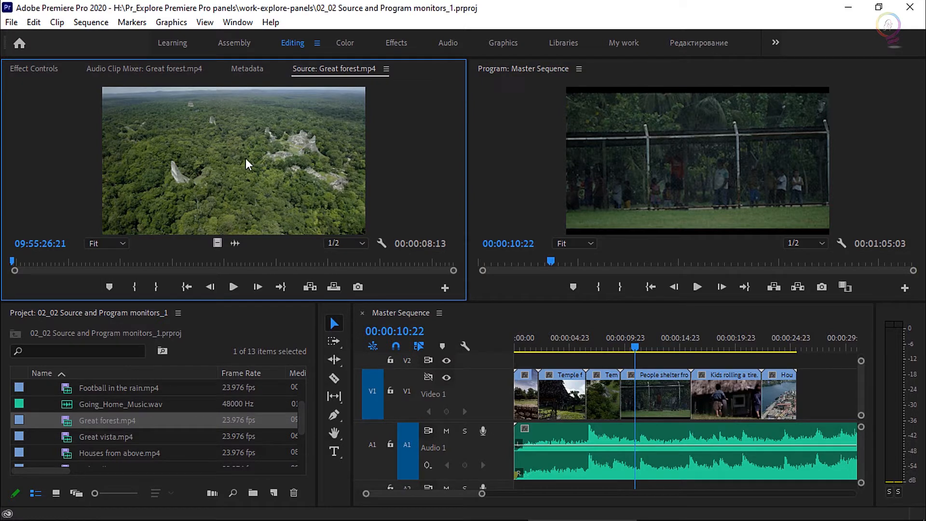
Load Great vista.mp4 into the Source Monitor, replacing the forest footage.
click(106, 436)
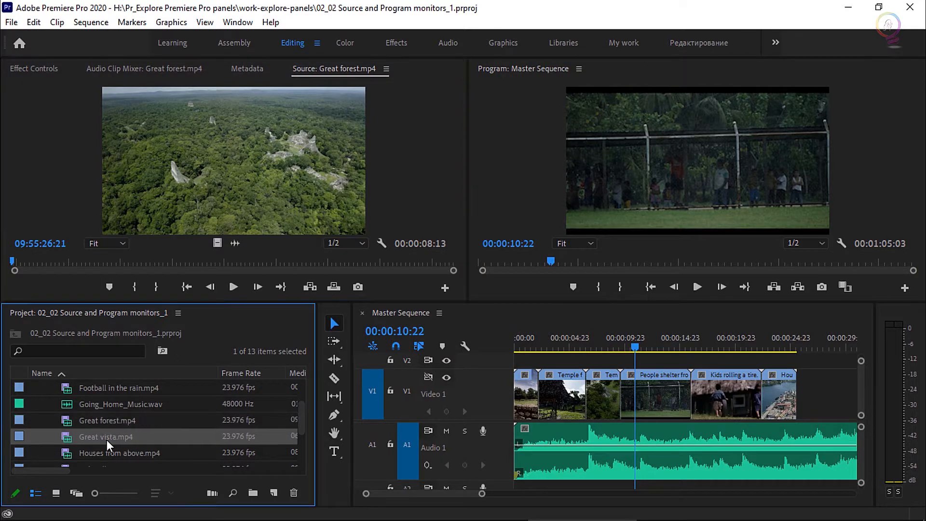
double_click(106, 437)
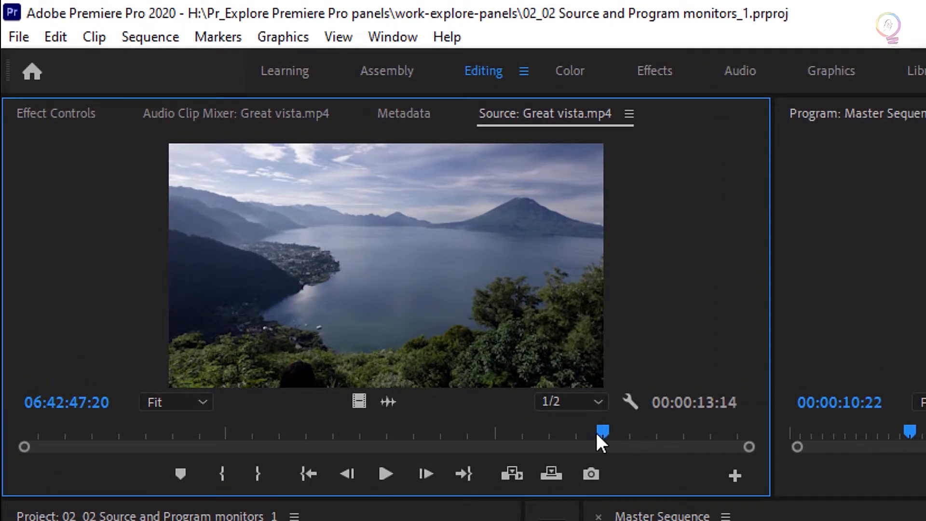
drag(602, 430, 623, 430)
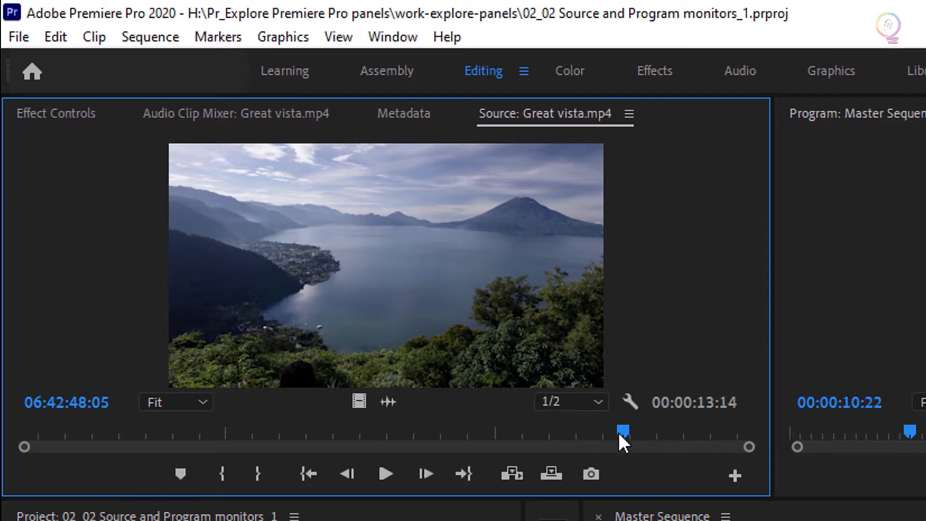
mouse_move(35, 426)
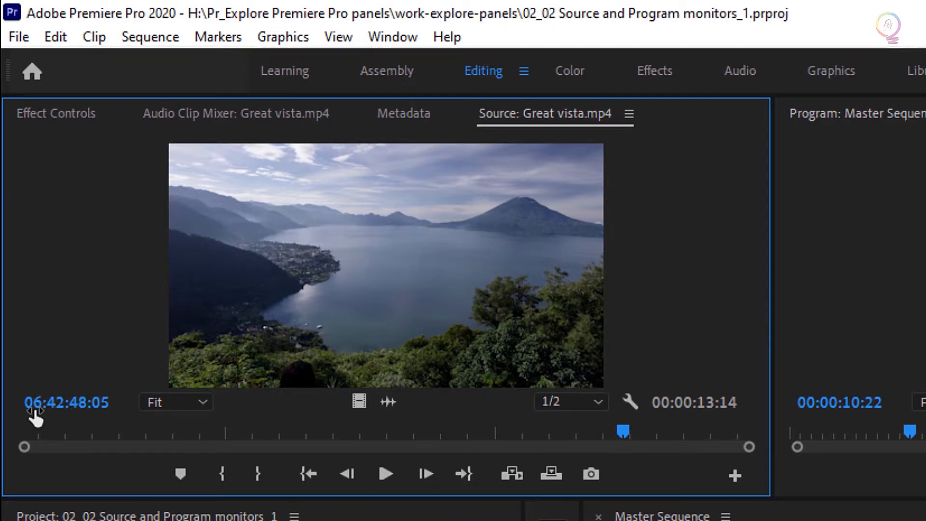
mouse_move(121, 442)
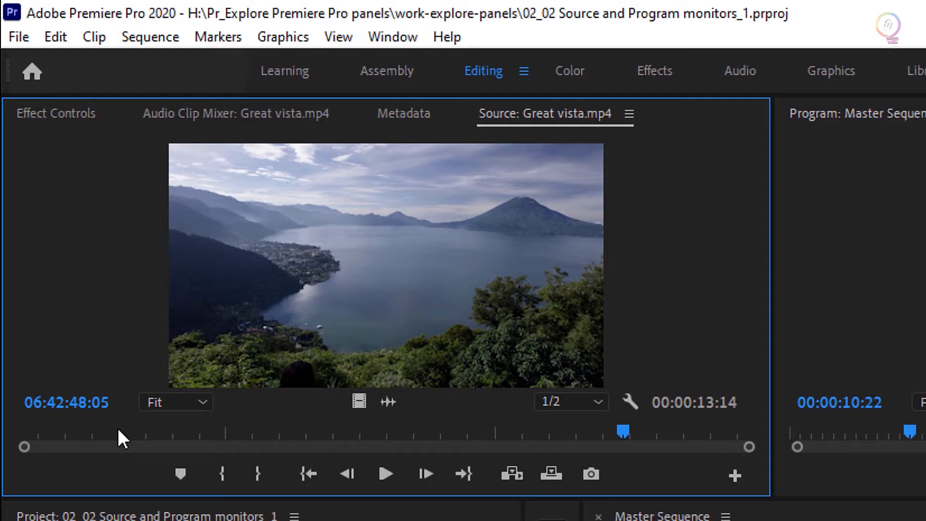
mouse_move(661, 444)
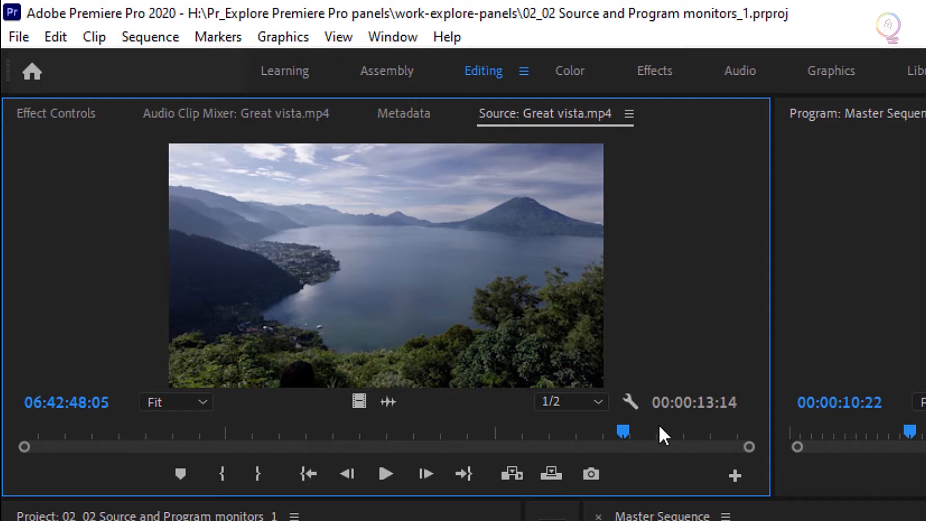
mouse_move(679, 455)
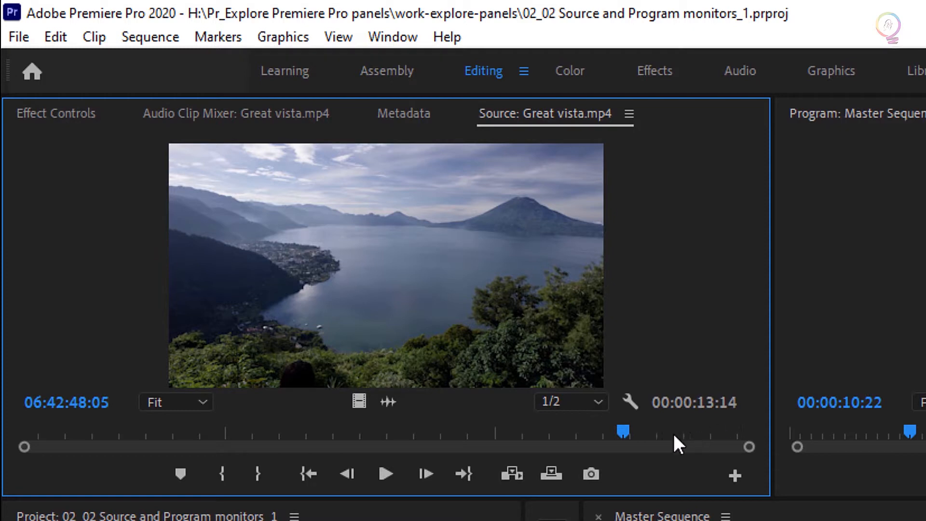
mouse_move(660, 449)
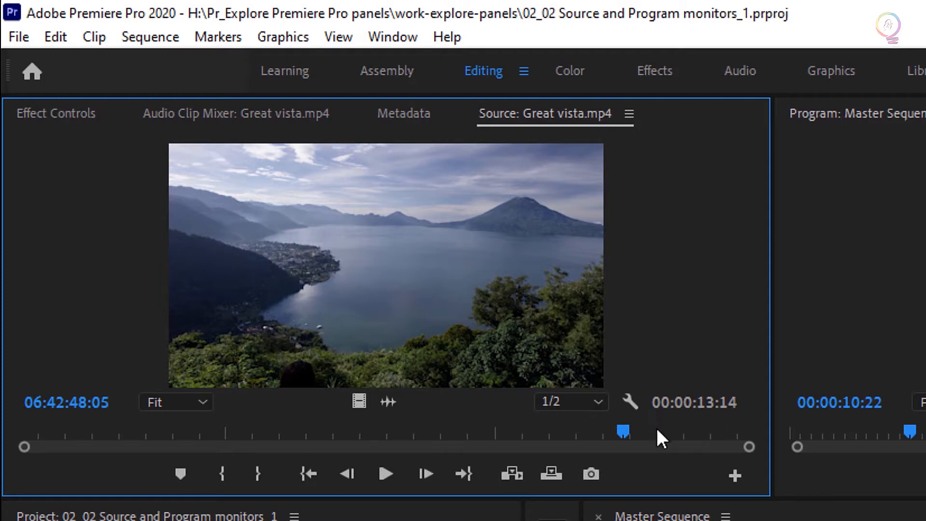
mouse_move(505, 437)
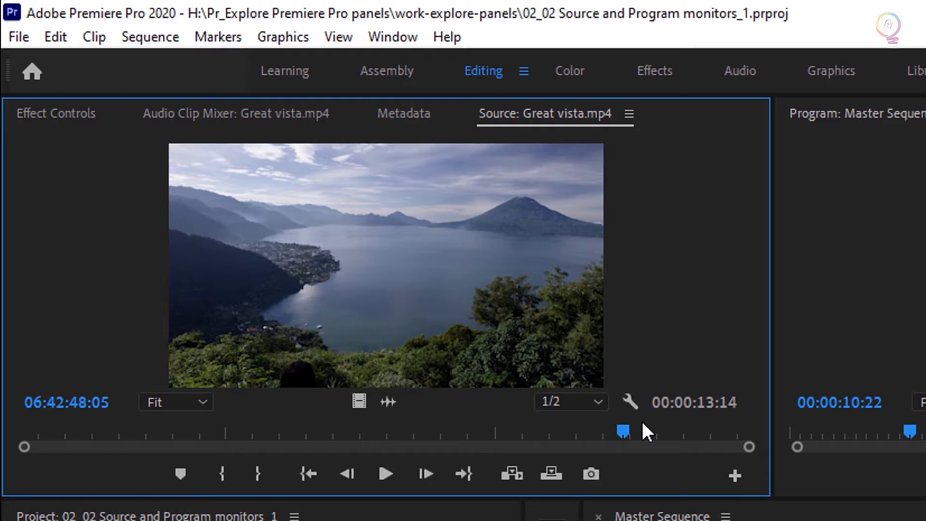
mouse_move(658, 437)
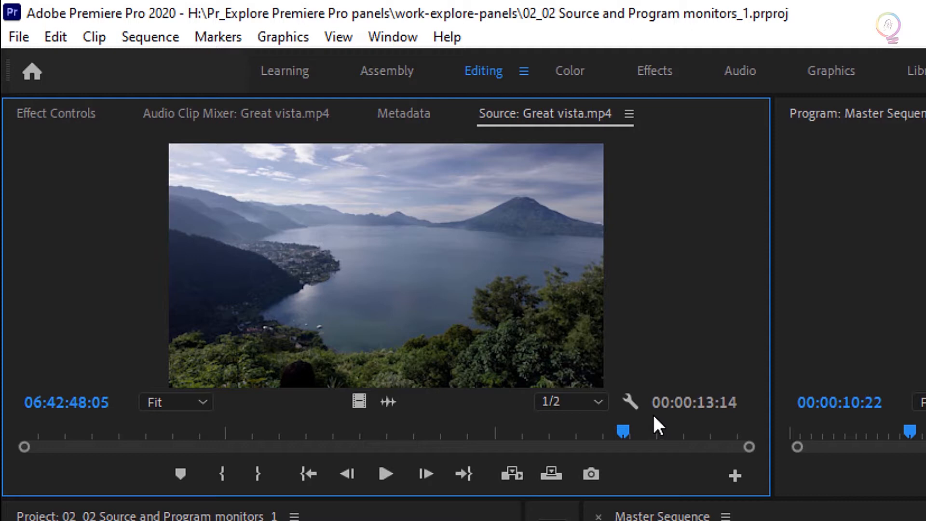
mouse_move(688, 430)
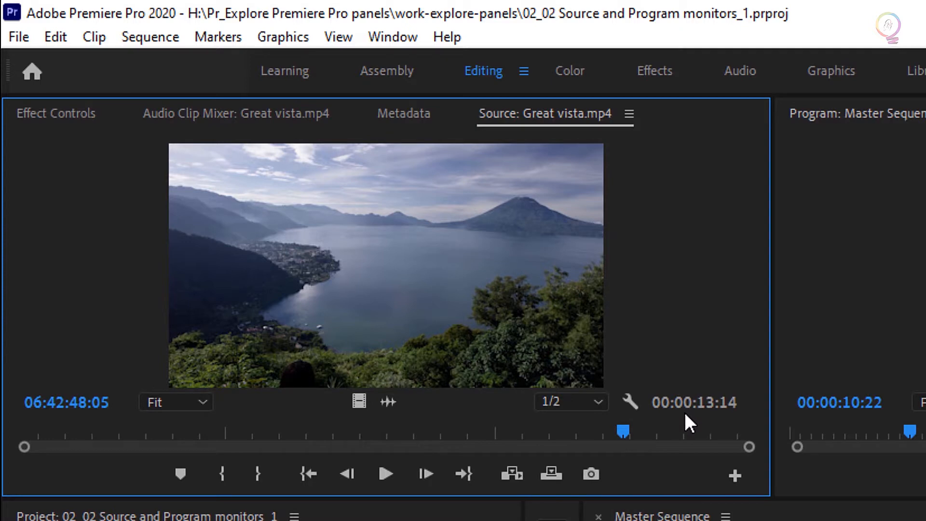
mouse_move(737, 424)
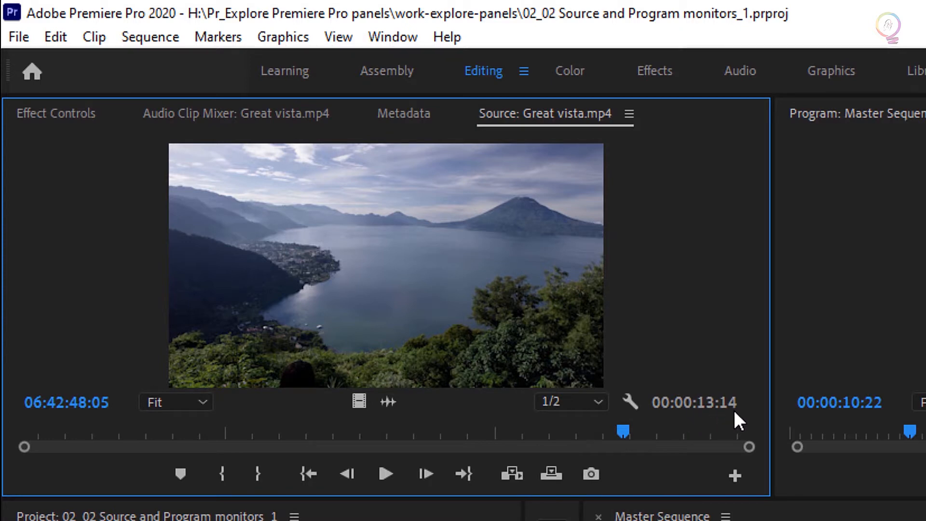
mouse_move(732, 444)
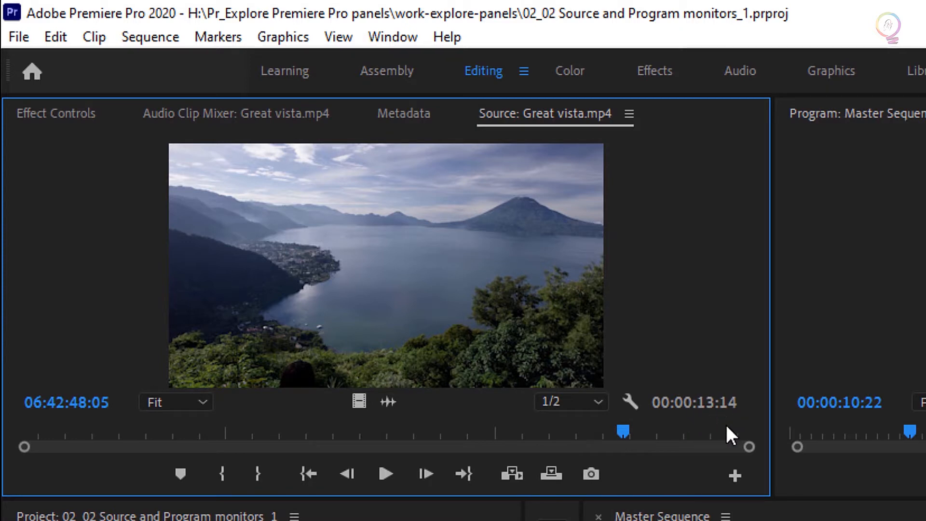
mouse_move(38, 446)
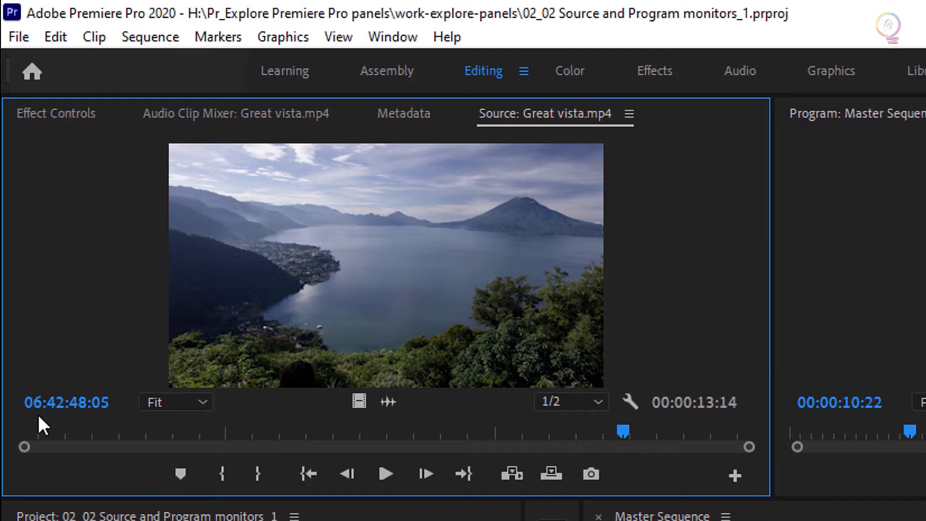
mouse_move(53, 432)
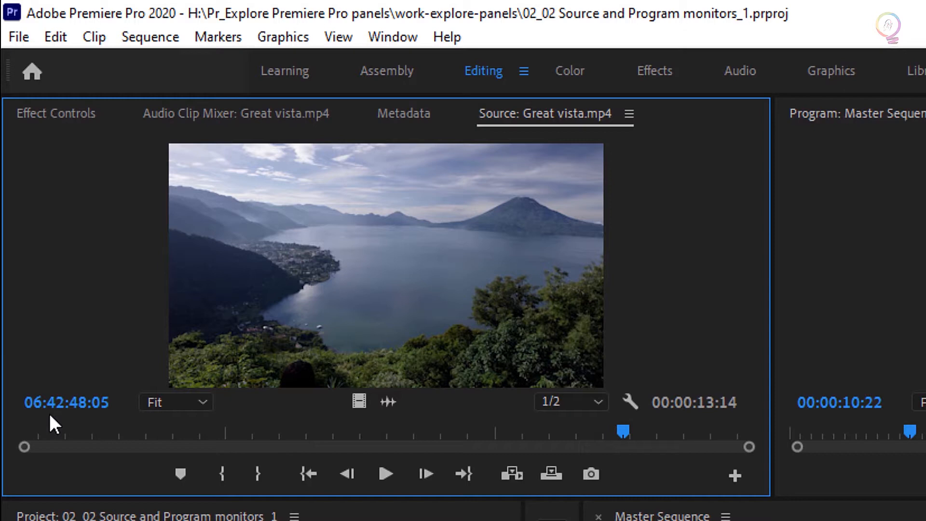
mouse_move(40, 430)
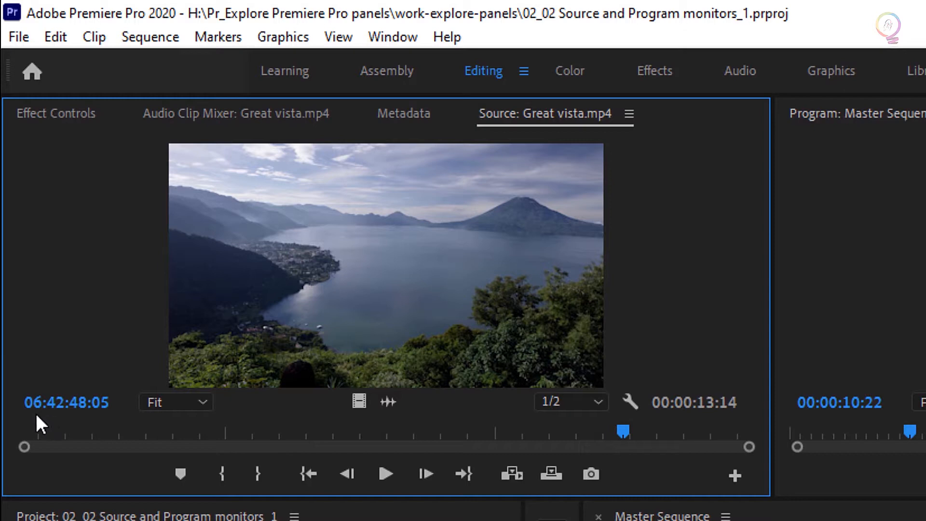
mouse_move(27, 432)
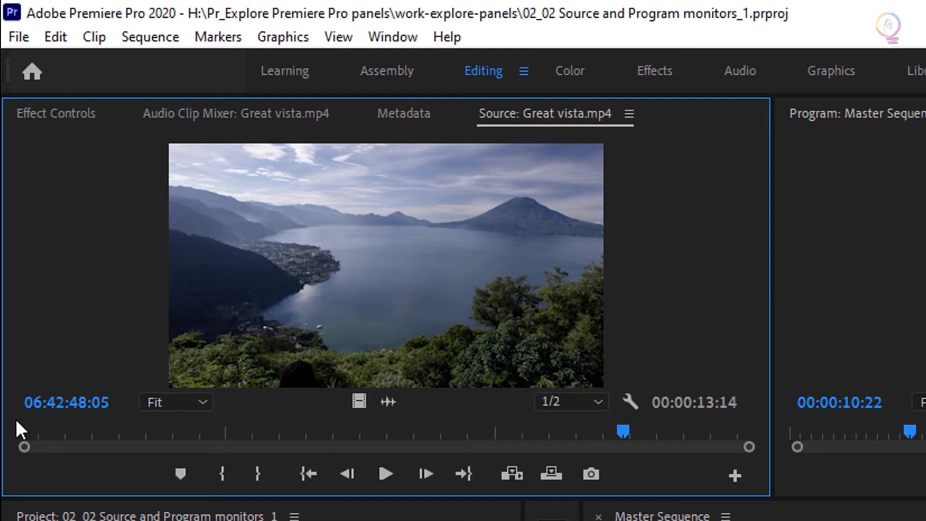
mouse_move(11, 437)
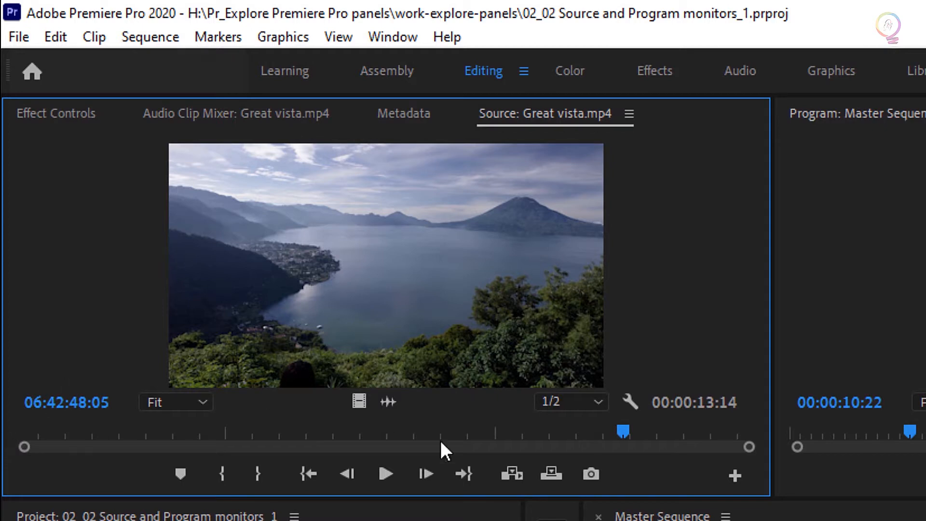
drag(623, 431, 200, 431)
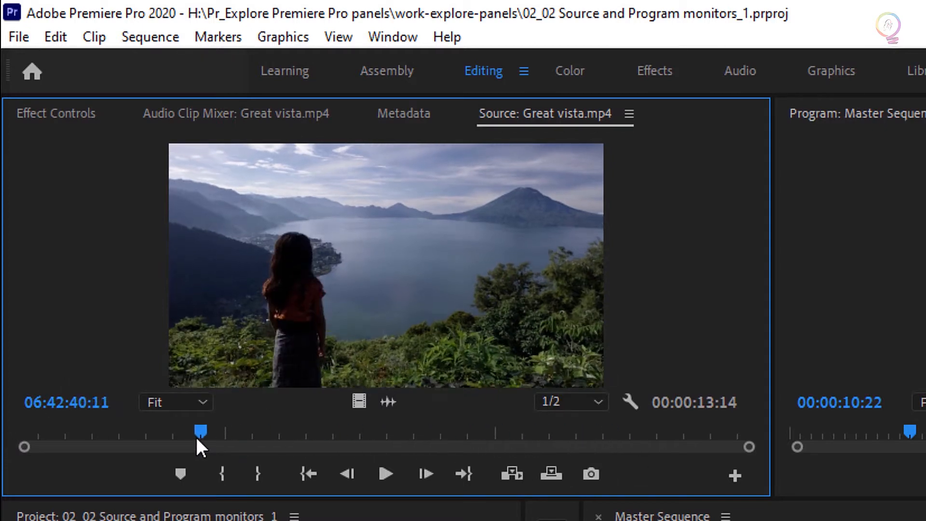
drag(200, 431, 387, 431)
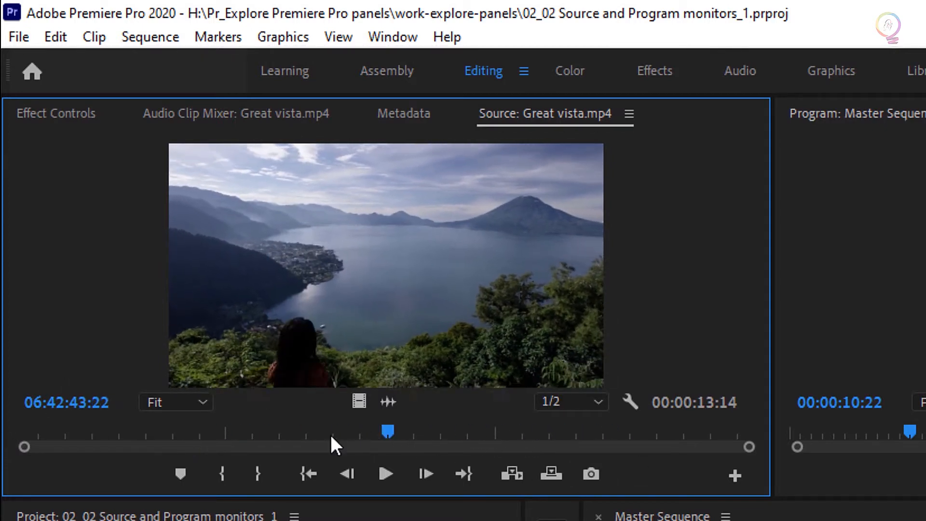
drag(388, 431, 230, 431)
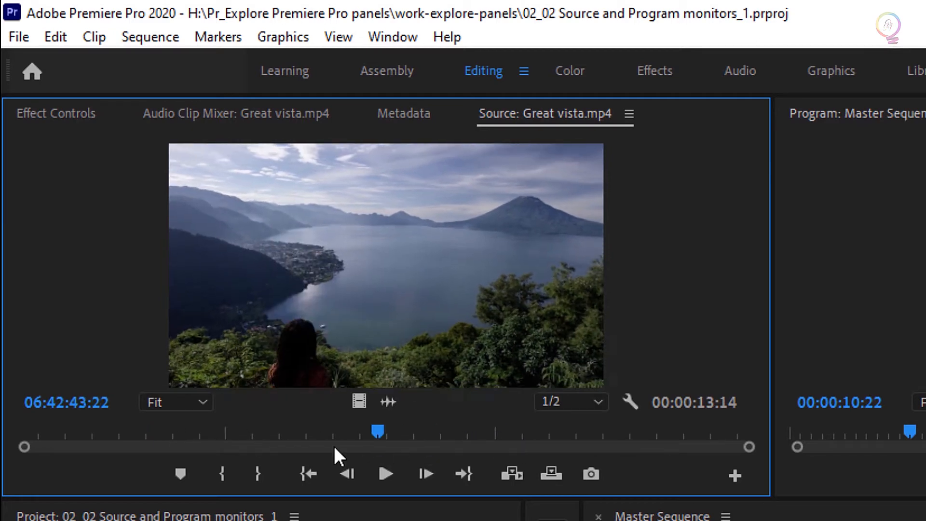
drag(378, 431, 158, 431)
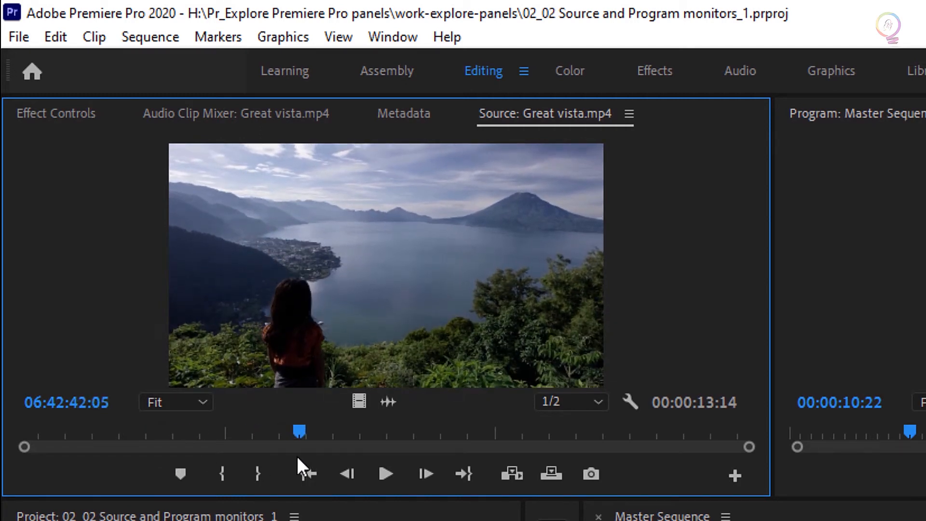
drag(298, 431, 253, 431)
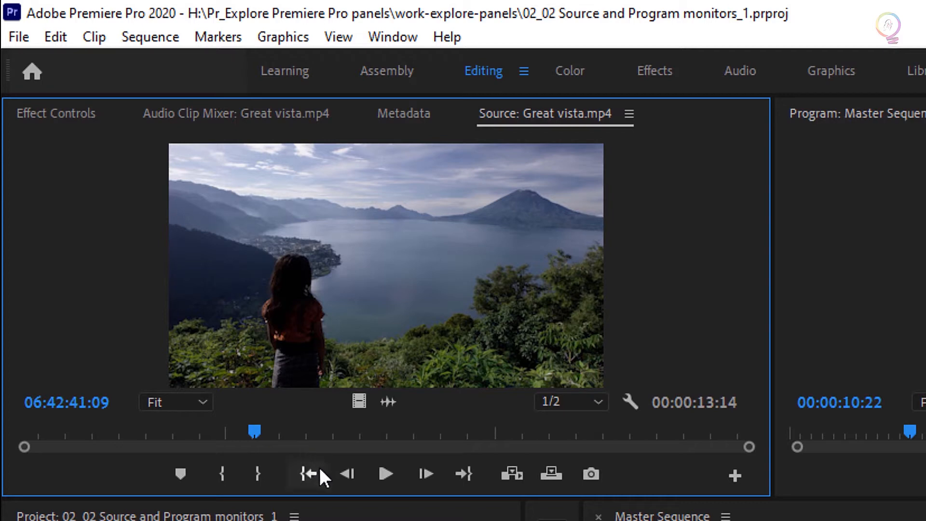
mouse_move(428, 486)
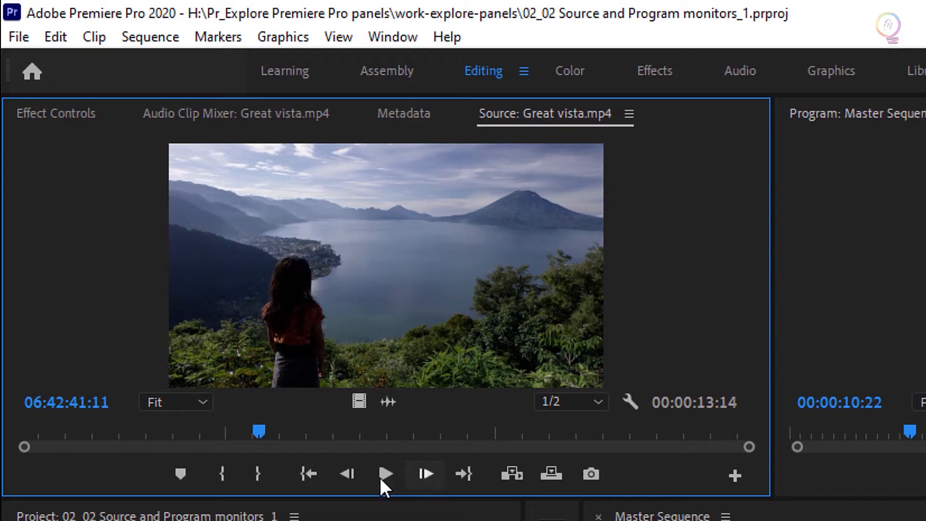
click(349, 473)
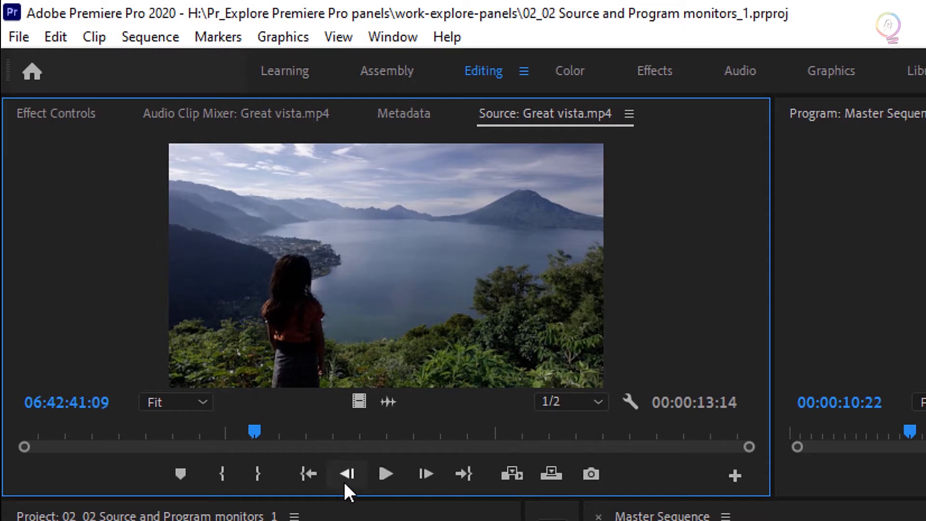
click(426, 473)
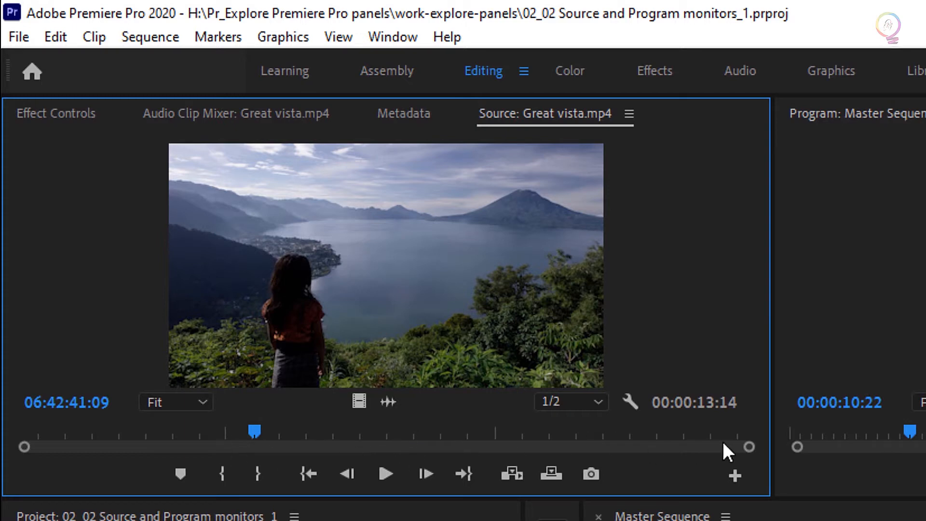
mouse_move(526, 442)
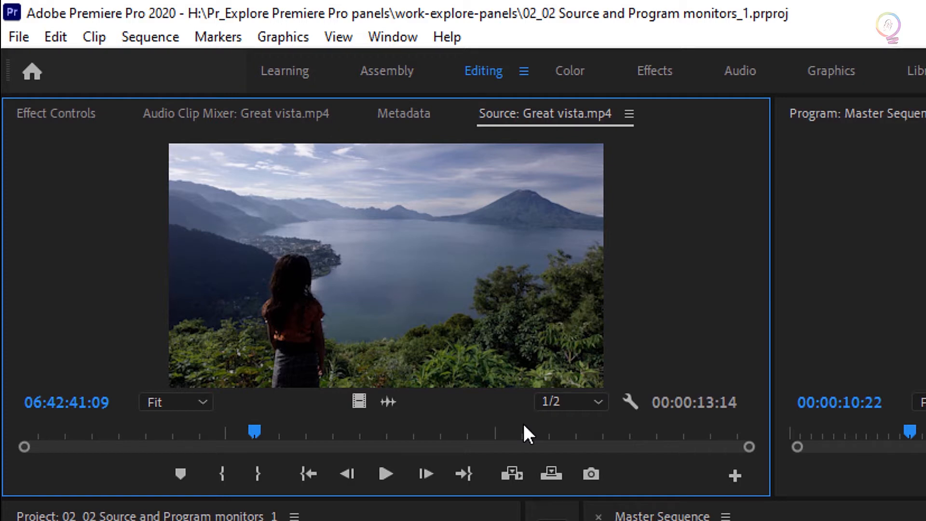
mouse_move(516, 446)
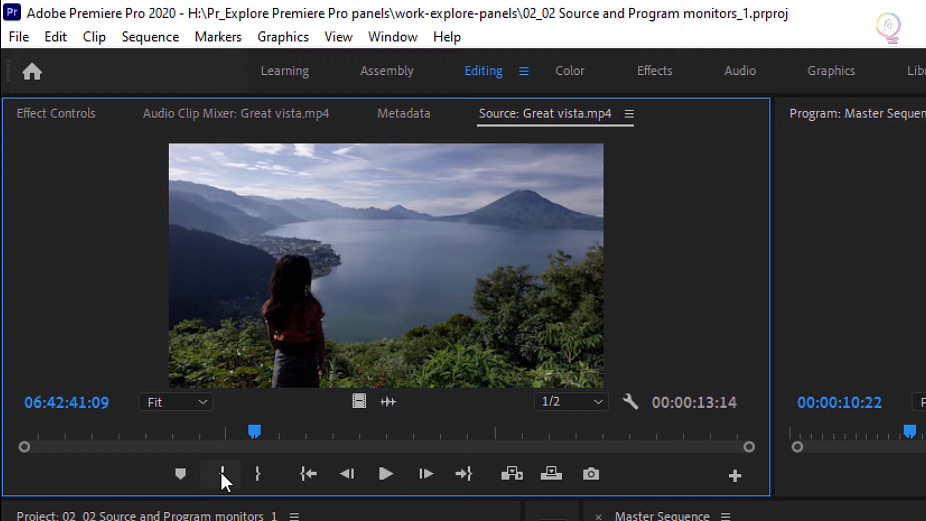
Set an In point on Great vista and advance the playhead about six seconds for the Out point.
click(222, 480)
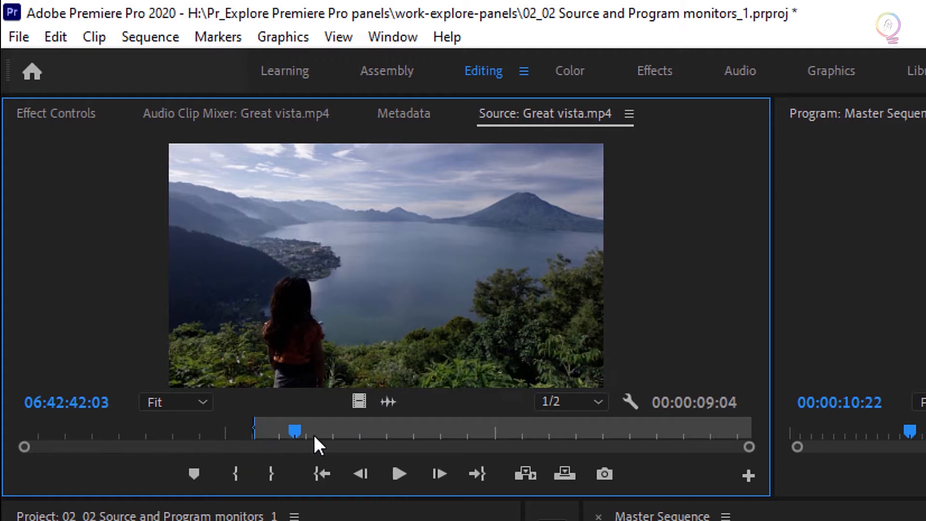
drag(294, 430, 536, 430)
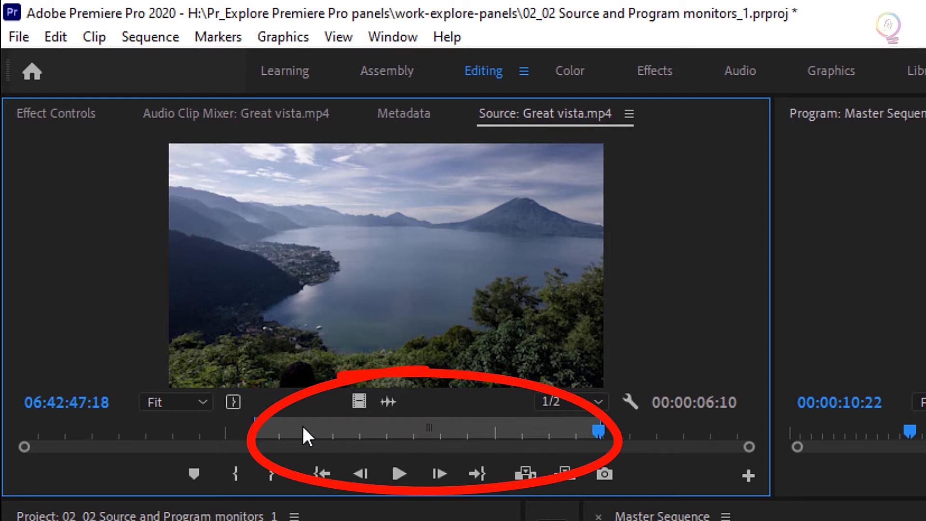
mouse_move(317, 442)
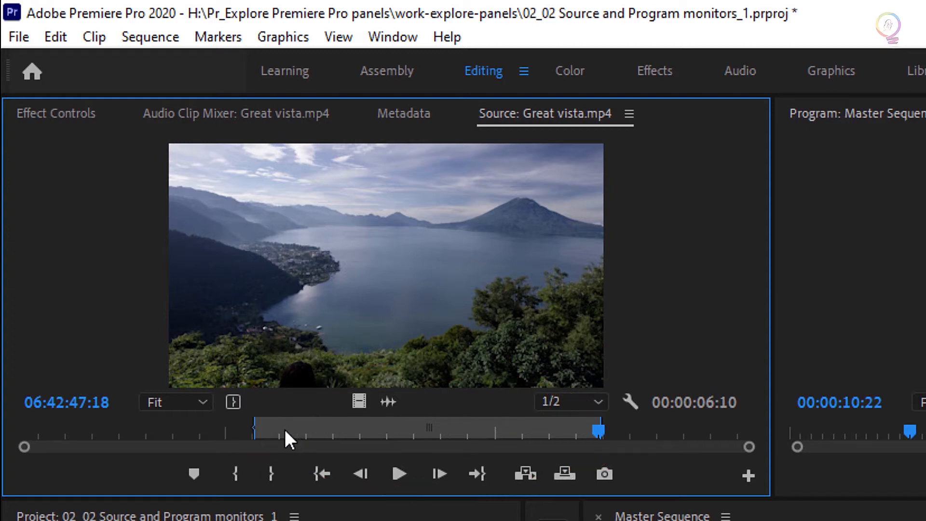
mouse_move(270, 460)
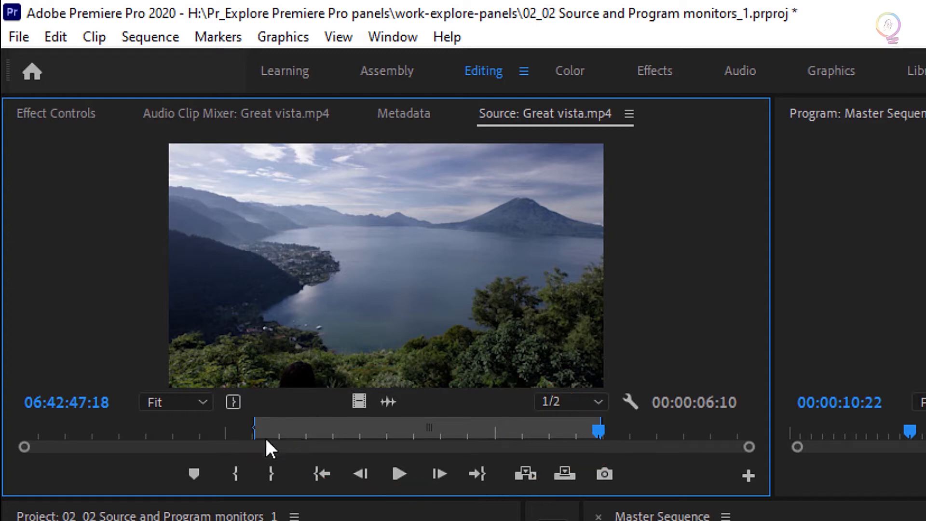
Move Great vista's In point earlier to the girl-above-the-lake frame and pull the Out point slightly earlier.
drag(596, 431, 222, 431)
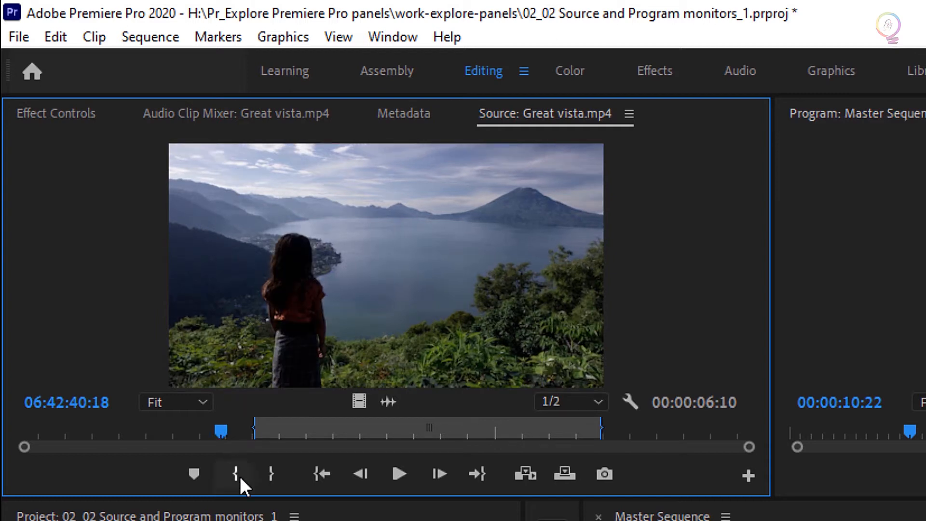
click(233, 475)
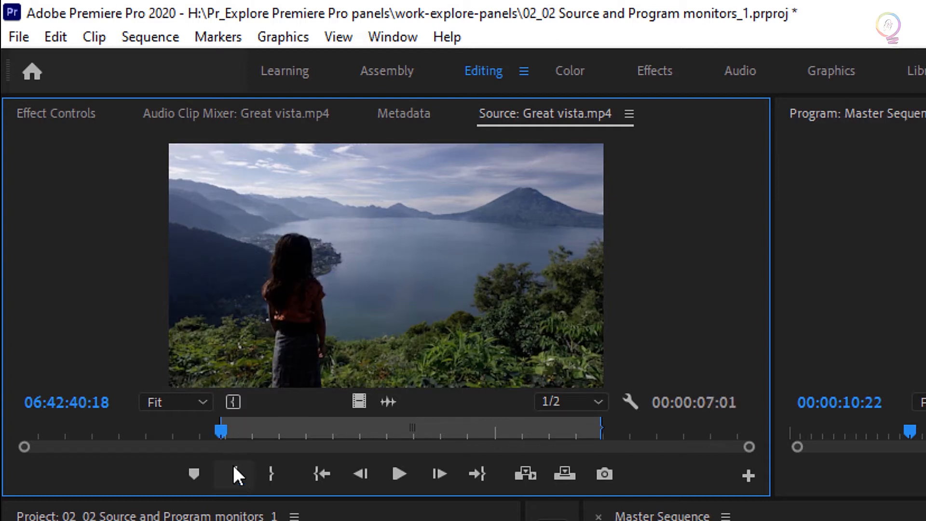
mouse_move(616, 444)
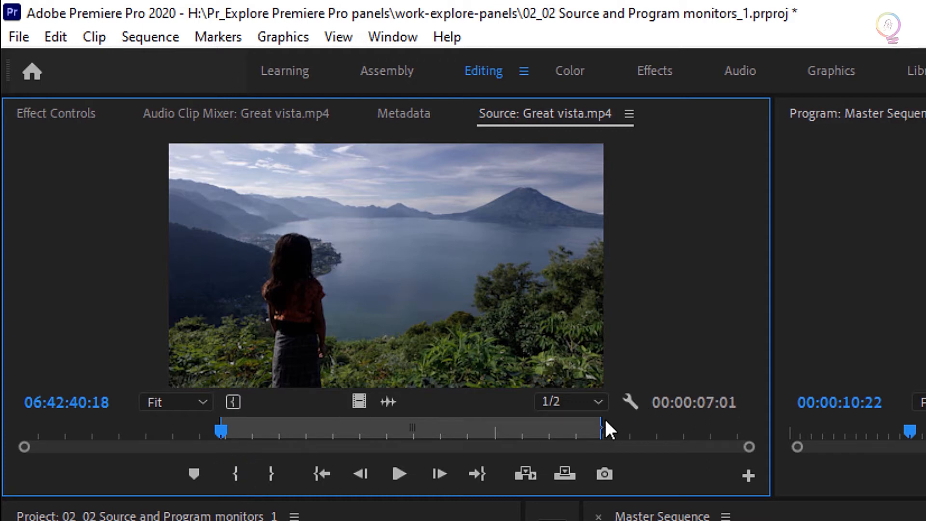
drag(596, 427, 582, 427)
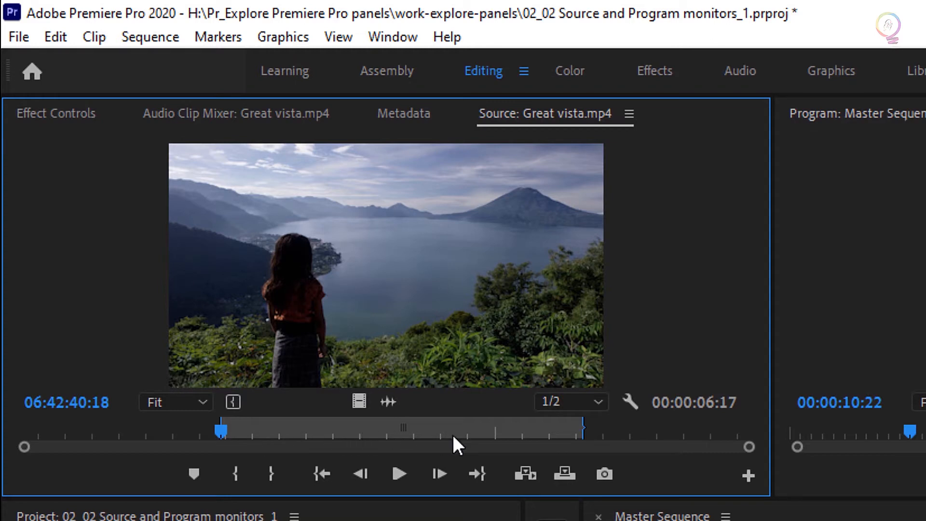
mouse_move(593, 471)
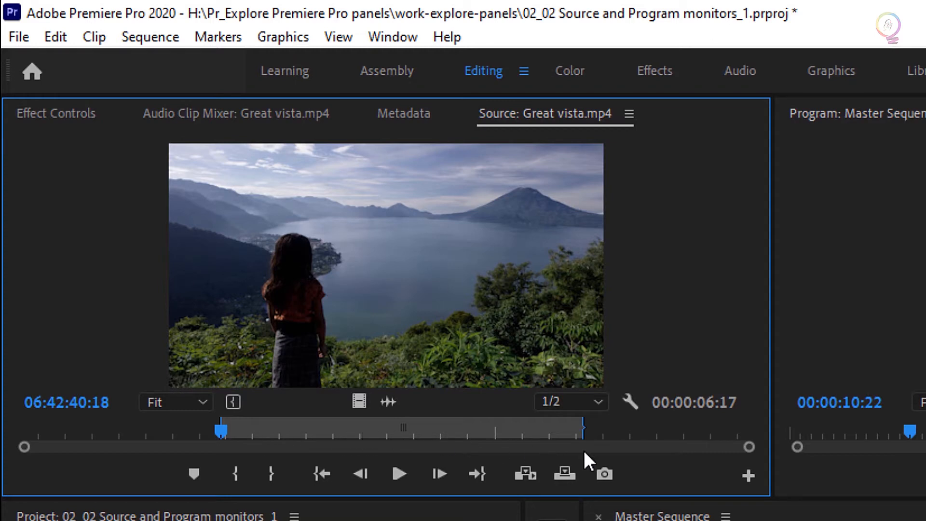
mouse_move(717, 442)
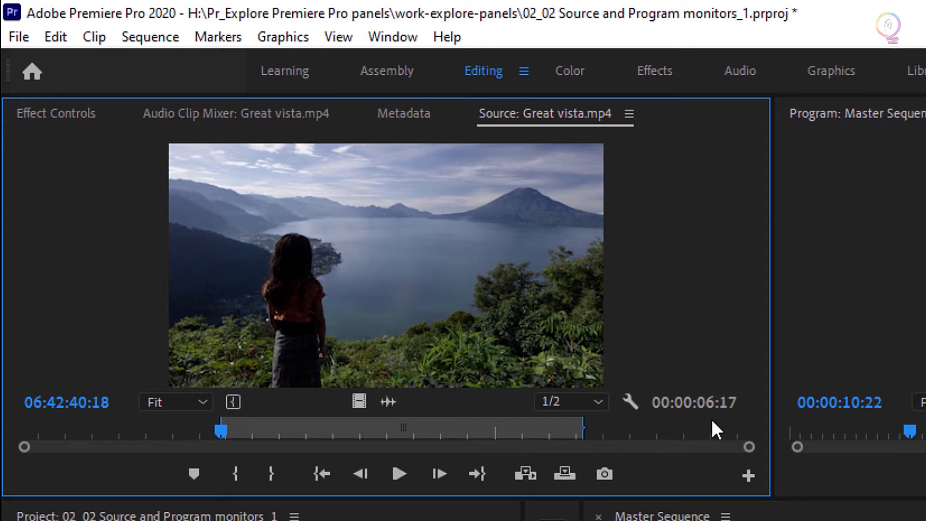
mouse_move(675, 440)
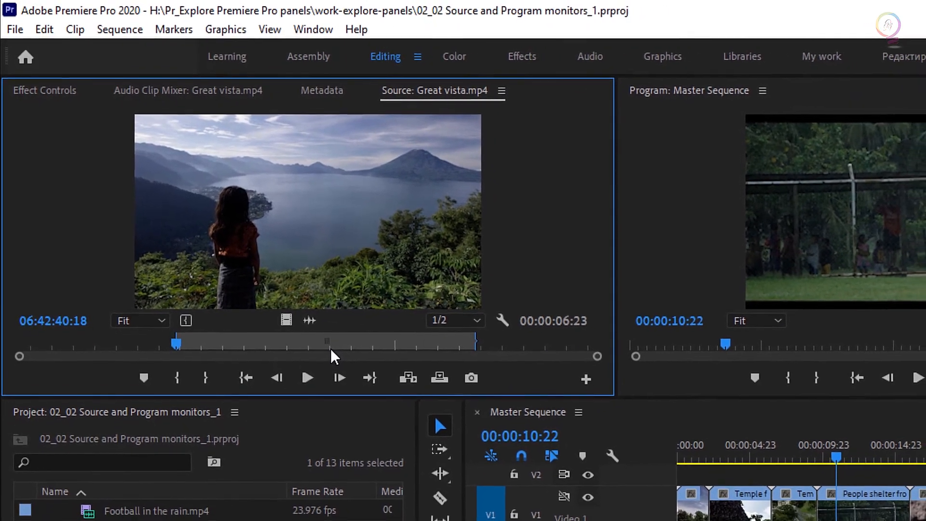
Clear Great vista's In and Out marks, then play-stop the Master Sequence around twelve seconds in.
right_click(333, 354)
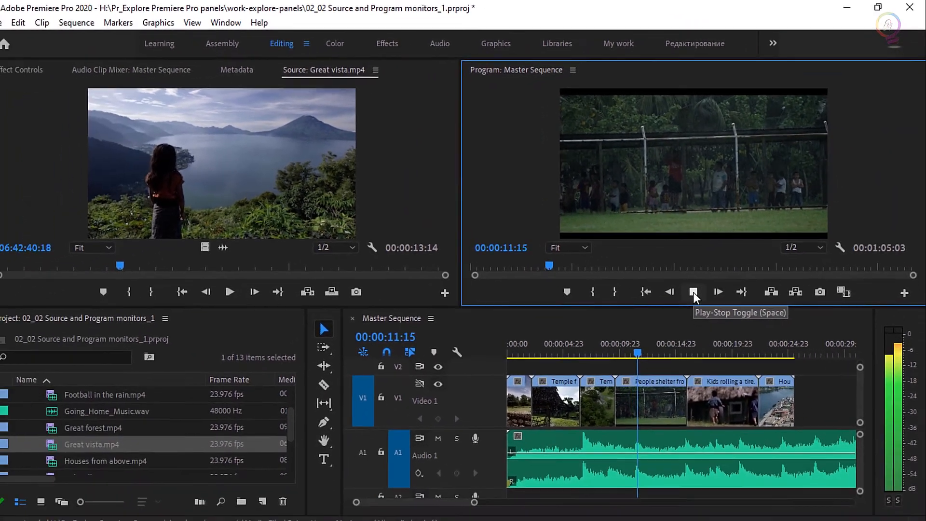
click(693, 292)
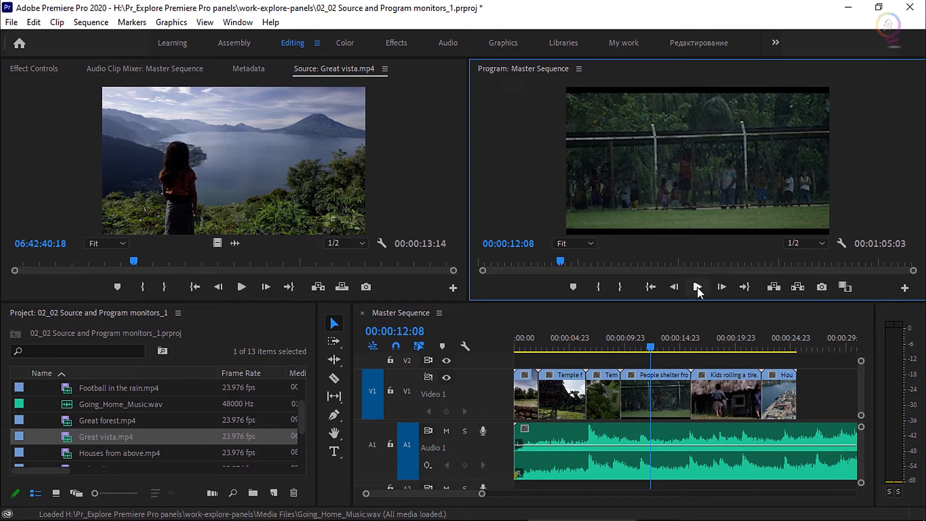
mouse_move(640, 304)
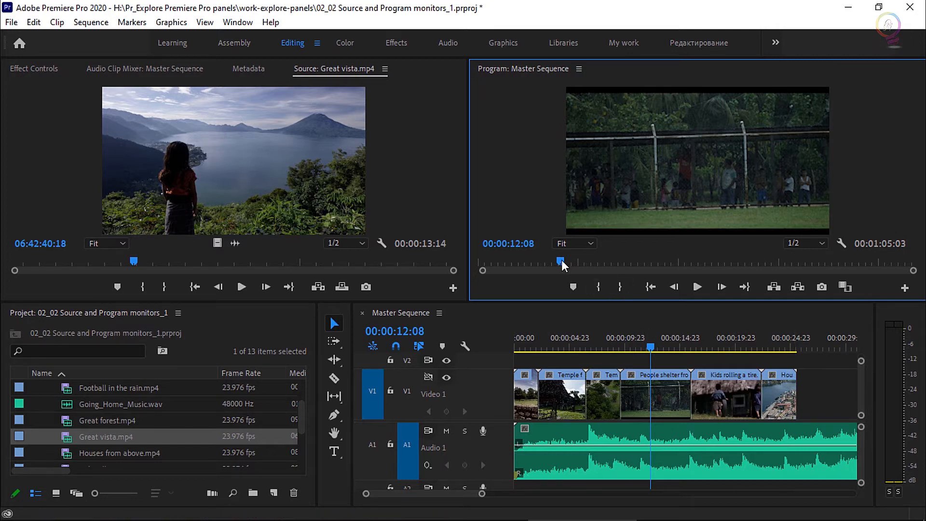
Mark a roughly four-second In-to-Out range near the end of the Master Sequence.
drag(561, 261, 536, 260)
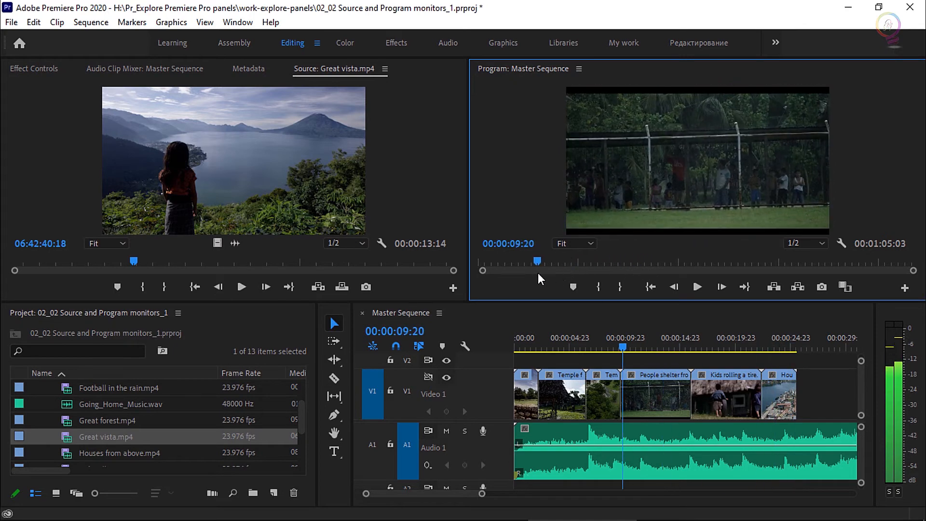
drag(536, 260, 623, 260)
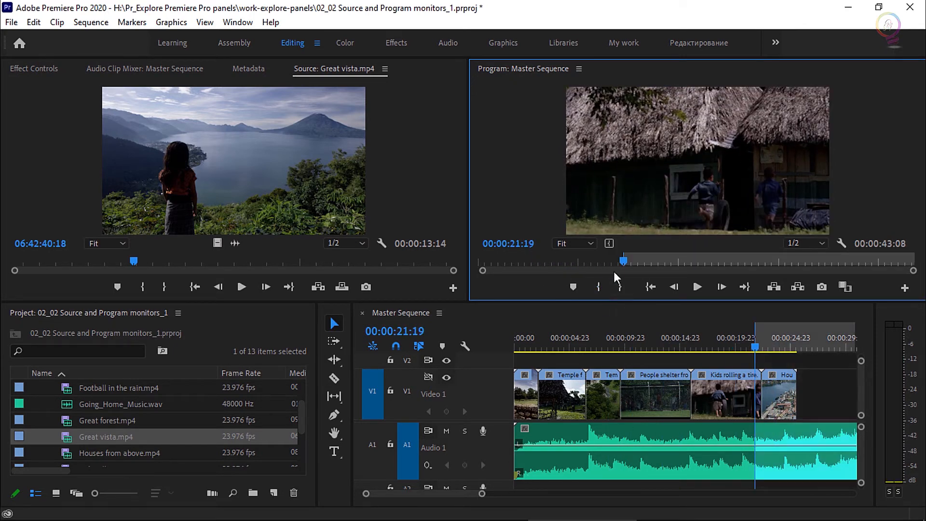
click(798, 346)
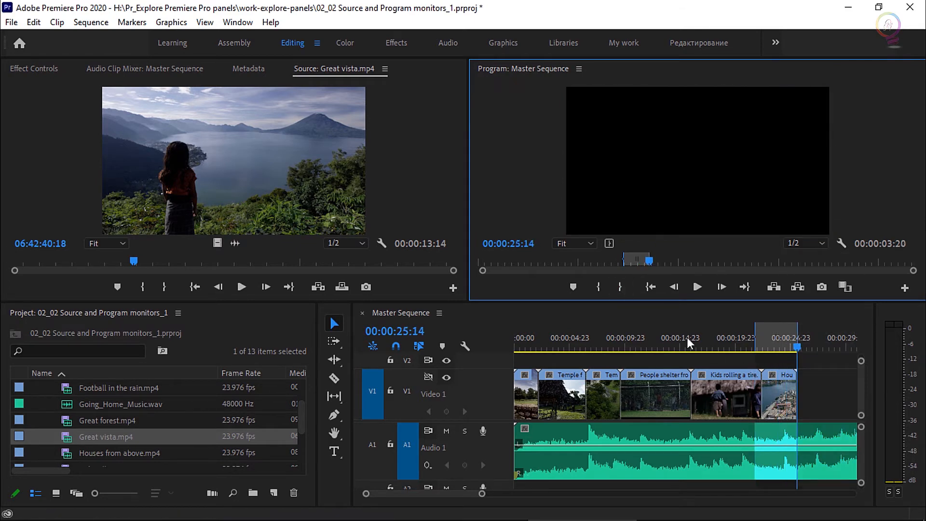
mouse_move(633, 247)
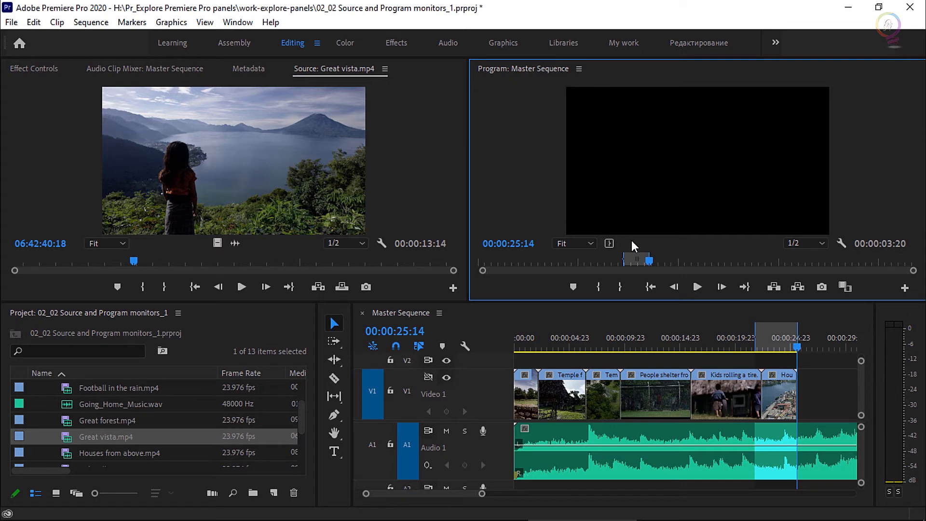
Clear the Master Sequence's In and Out marks and confirm none remain on the timeline ruler.
right_click(629, 259)
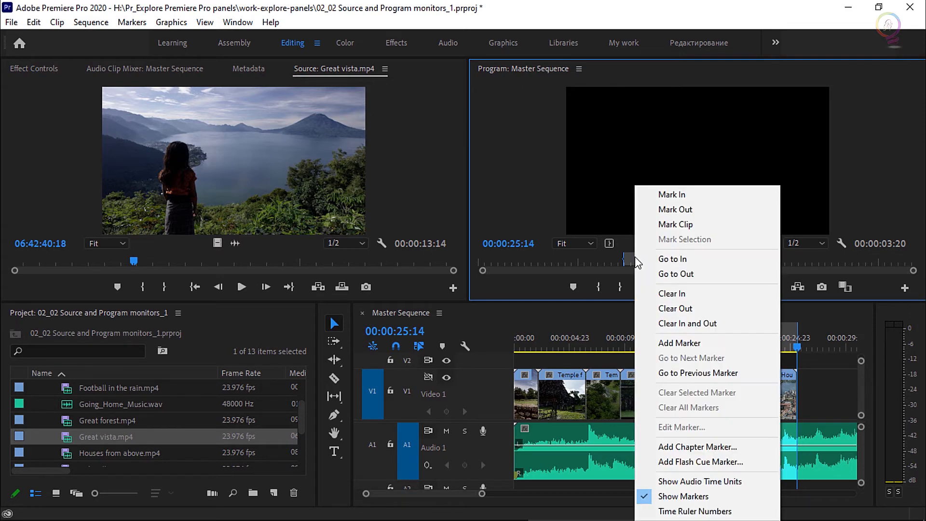
mouse_move(735, 323)
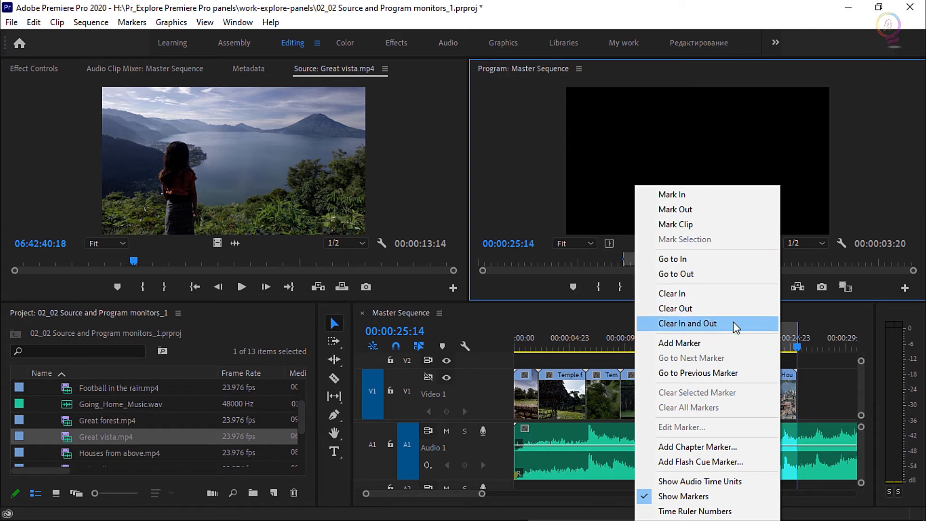
click(687, 323)
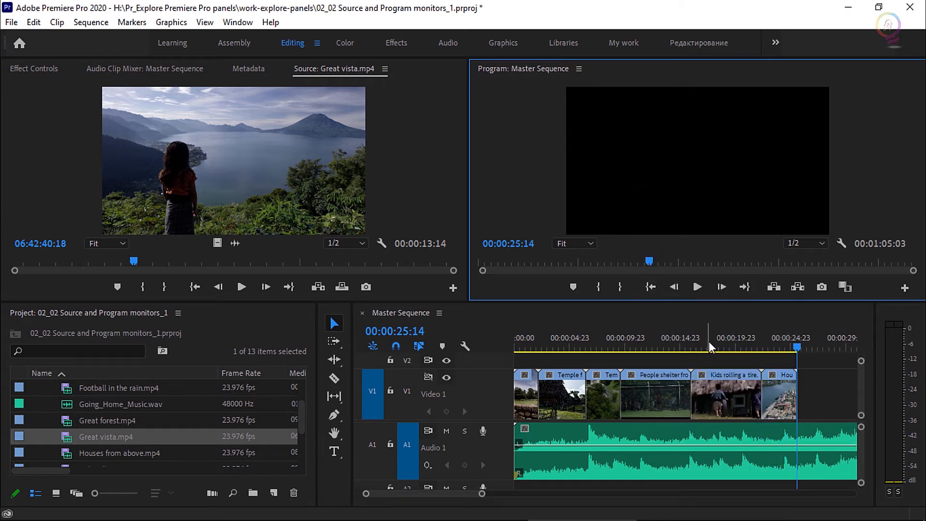
right_click(711, 344)
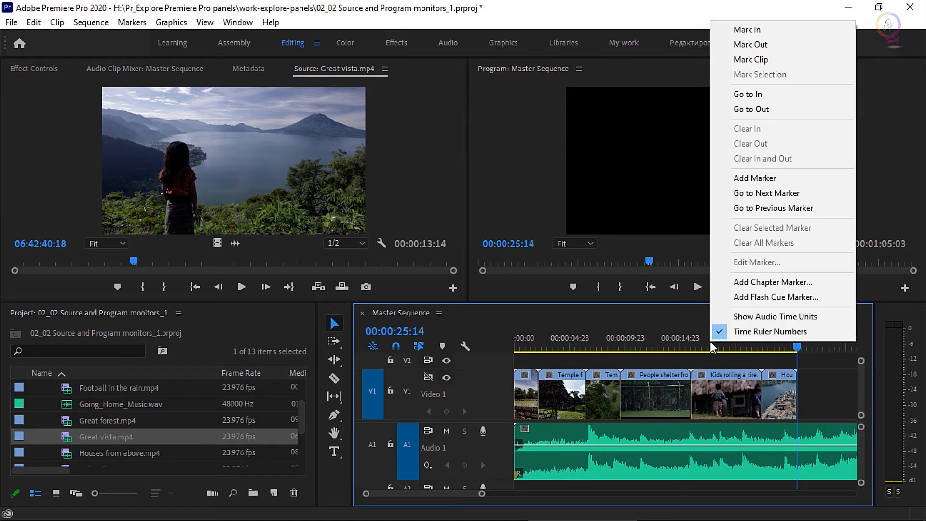
mouse_move(750, 162)
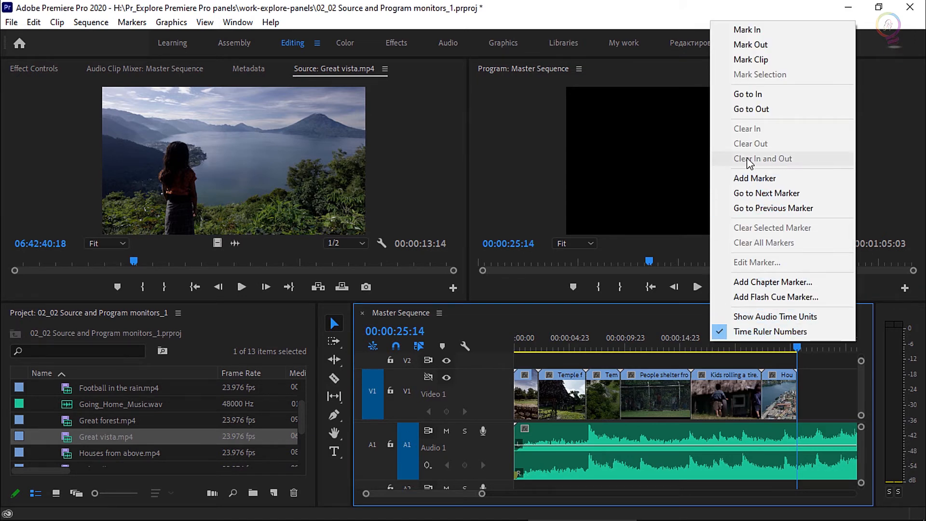
mouse_move(763, 166)
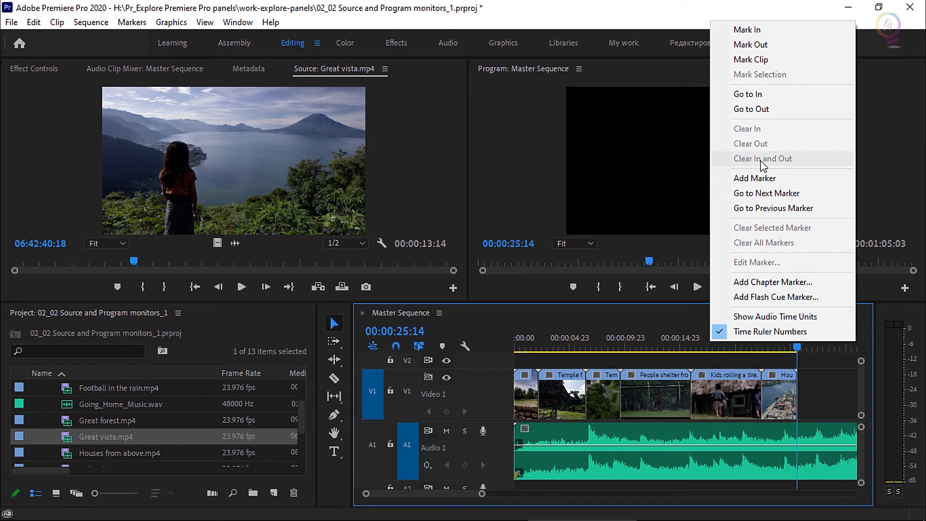